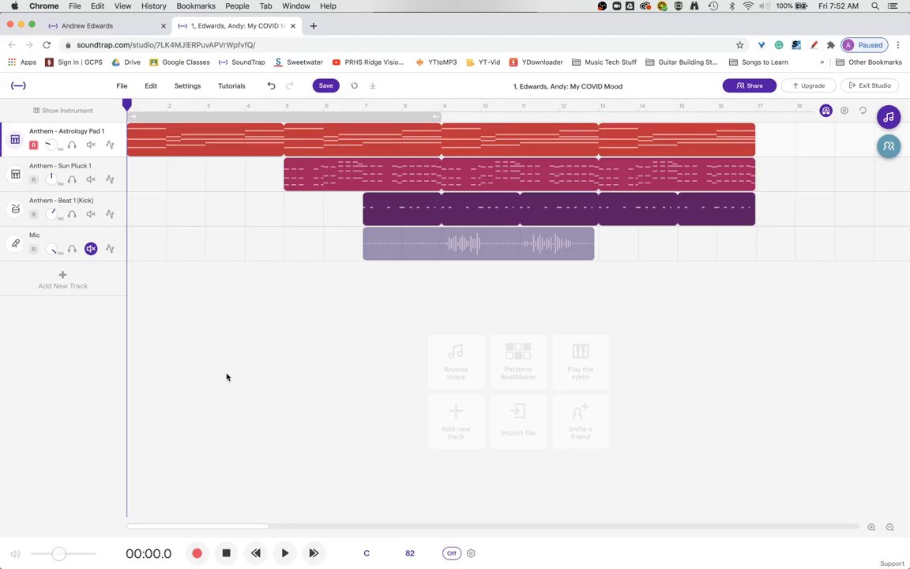
pyautogui.moveTo(248, 381)
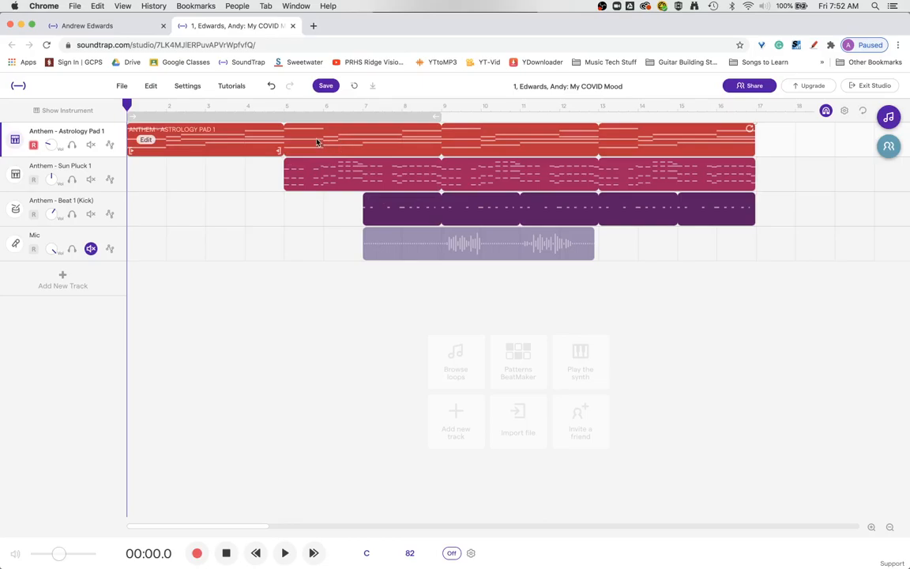
pyautogui.moveTo(256, 149)
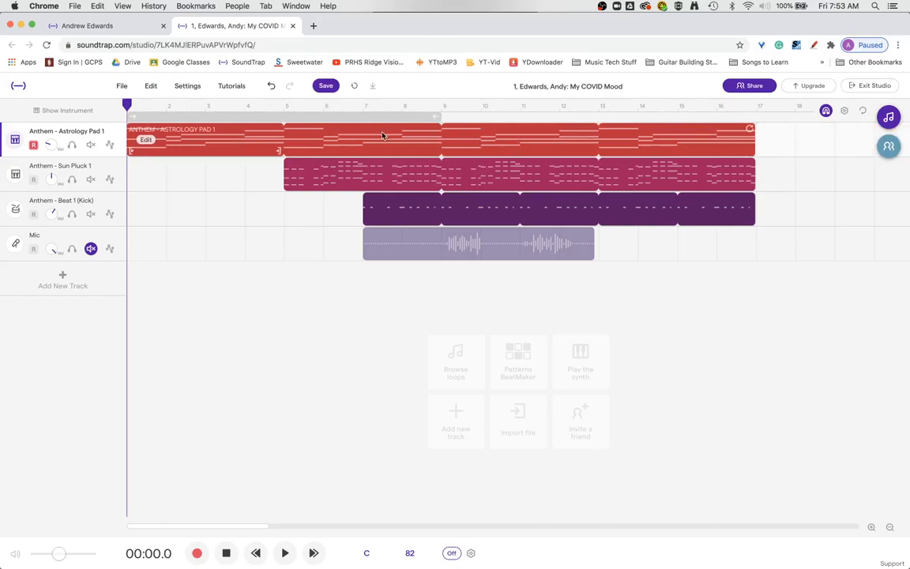
# Open the Astrology Pad 1 region in the Piano Roll editor
pyautogui.click(441, 105)
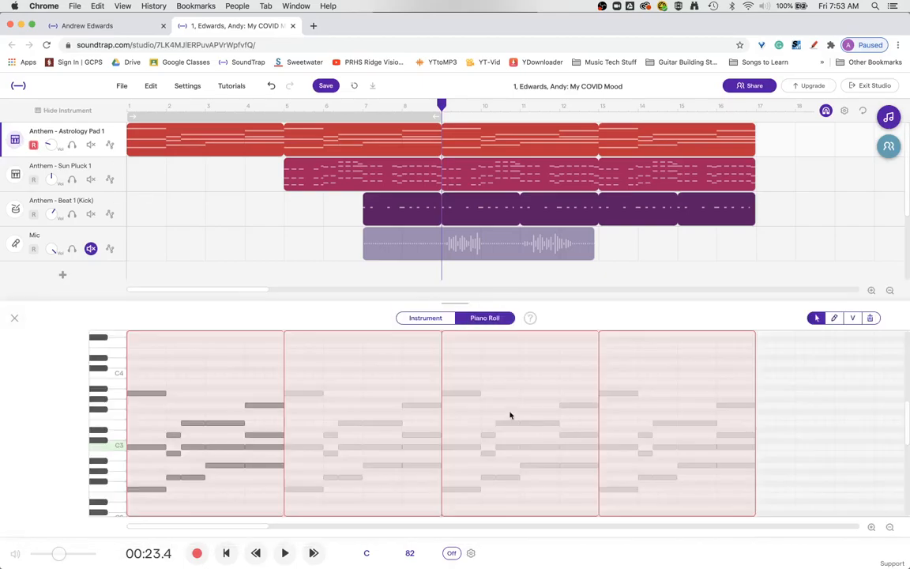
pyautogui.moveTo(610, 453)
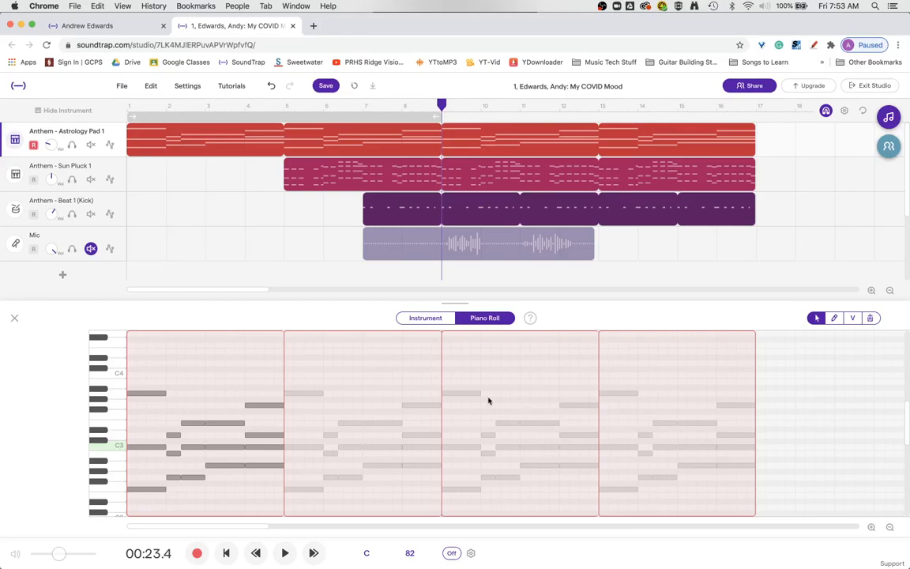
pyautogui.moveTo(614, 388)
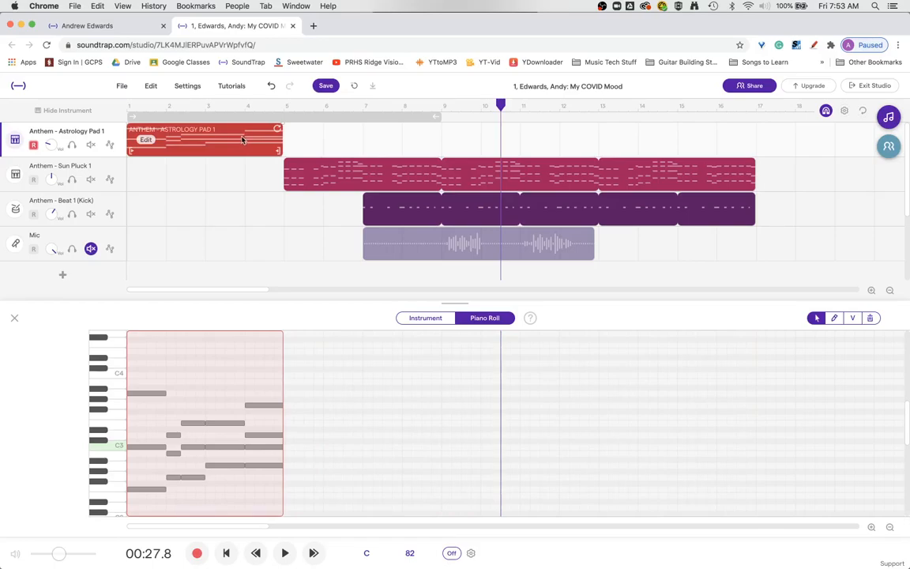
pyautogui.moveTo(229, 140)
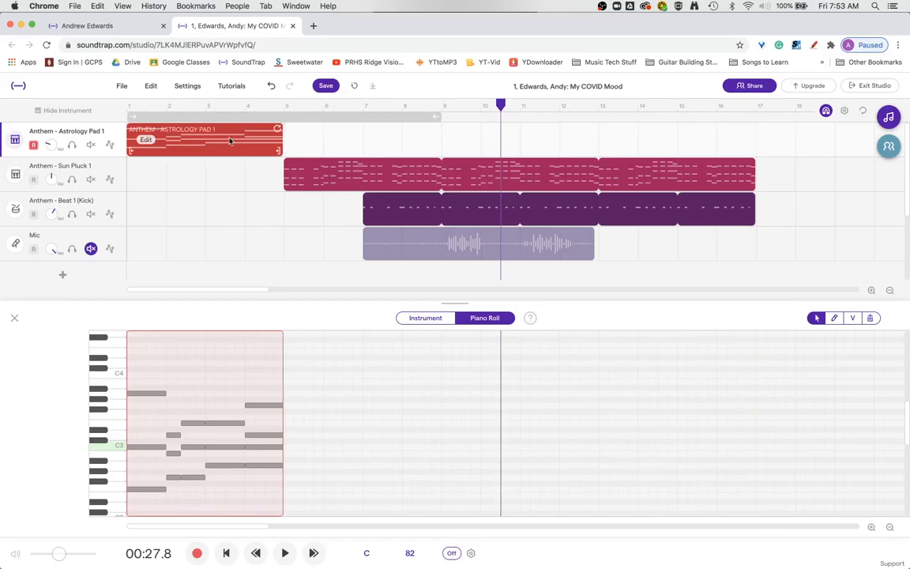
# Copy the Astrology Pad loop and paste two copies back to back, reaching bar 13
pyautogui.rightClick(204, 141)
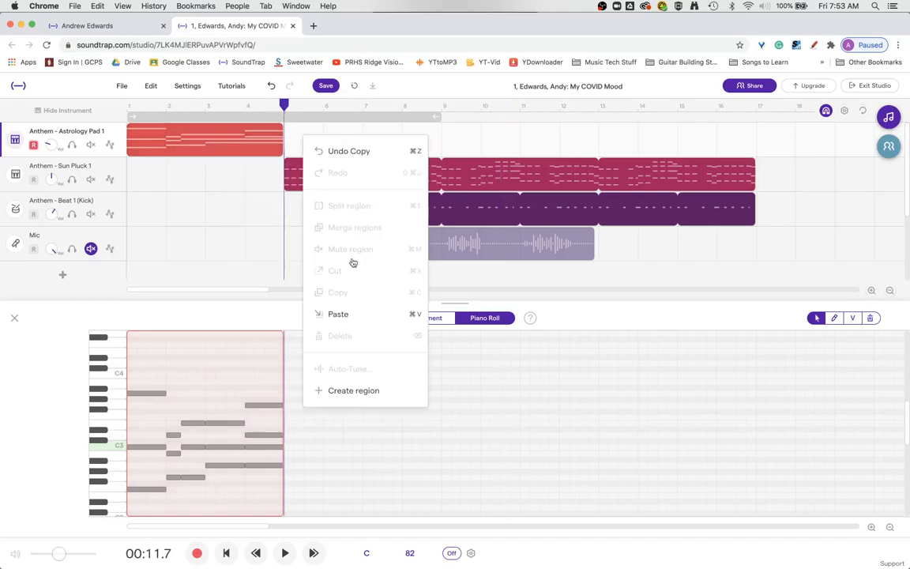
pyautogui.click(337, 313)
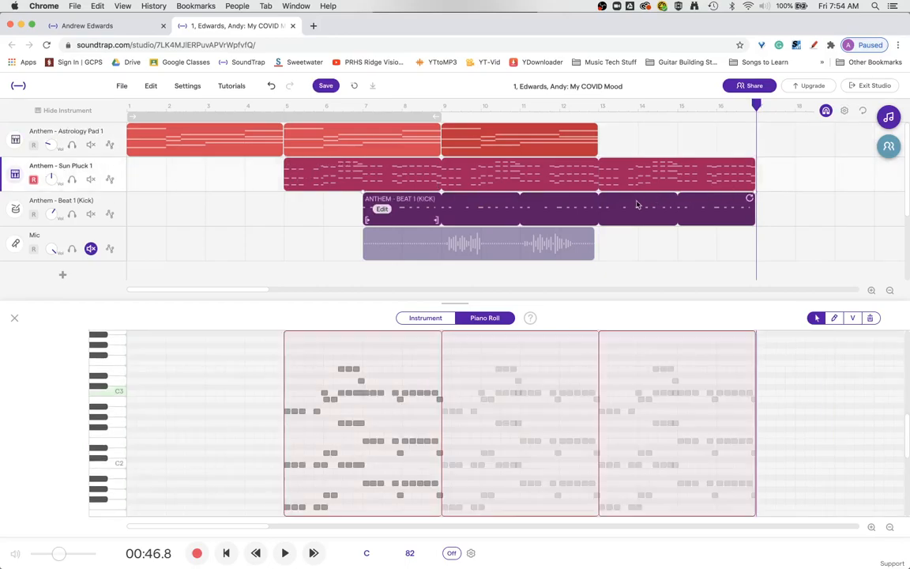
pyautogui.rightClick(638, 204)
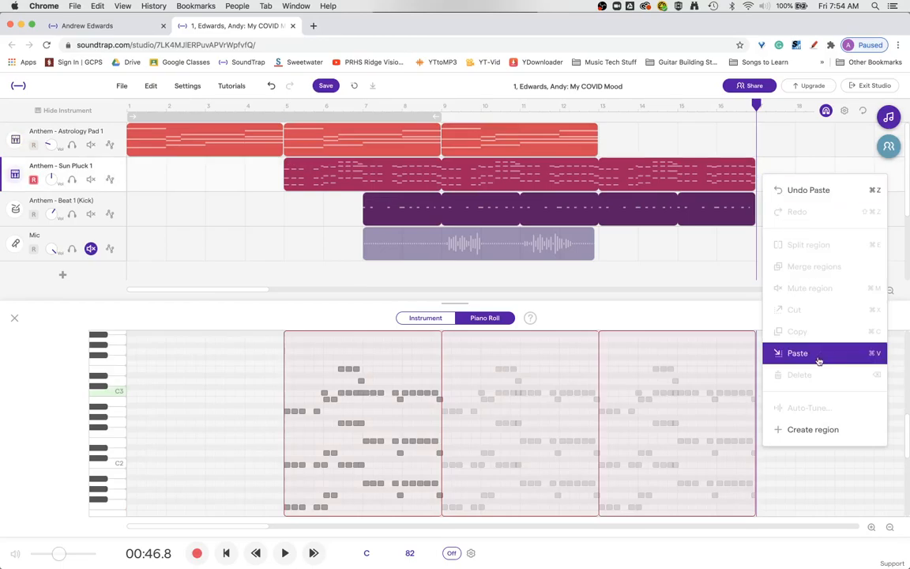
pyautogui.click(797, 353)
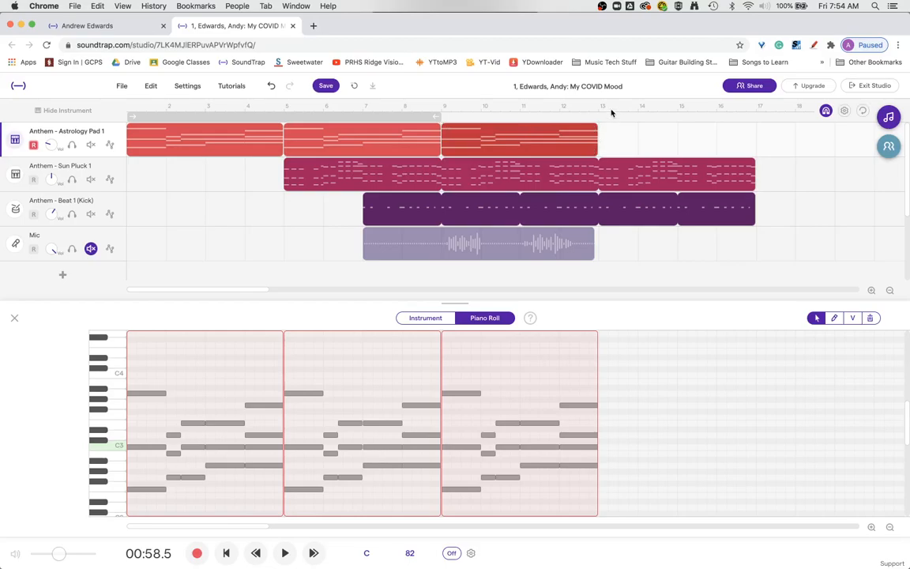
pyautogui.click(599, 107)
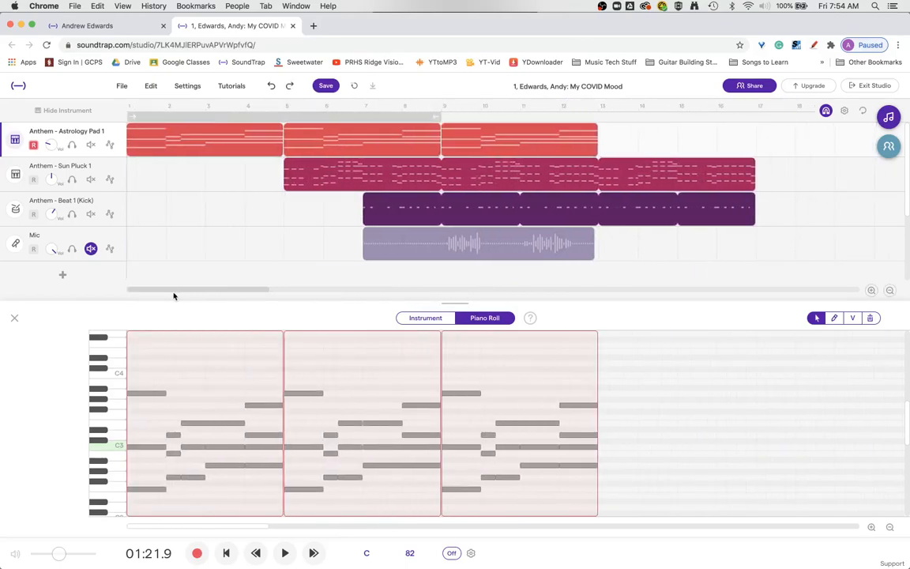
# Paste a fourth Astrology Pad loop copy at bar 13
pyautogui.click(519, 138)
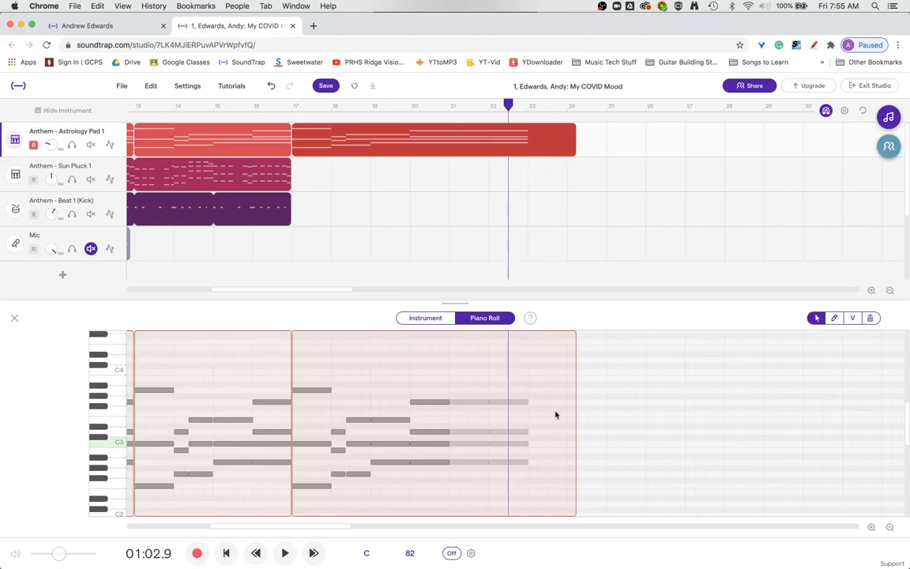
pyautogui.moveTo(549, 237)
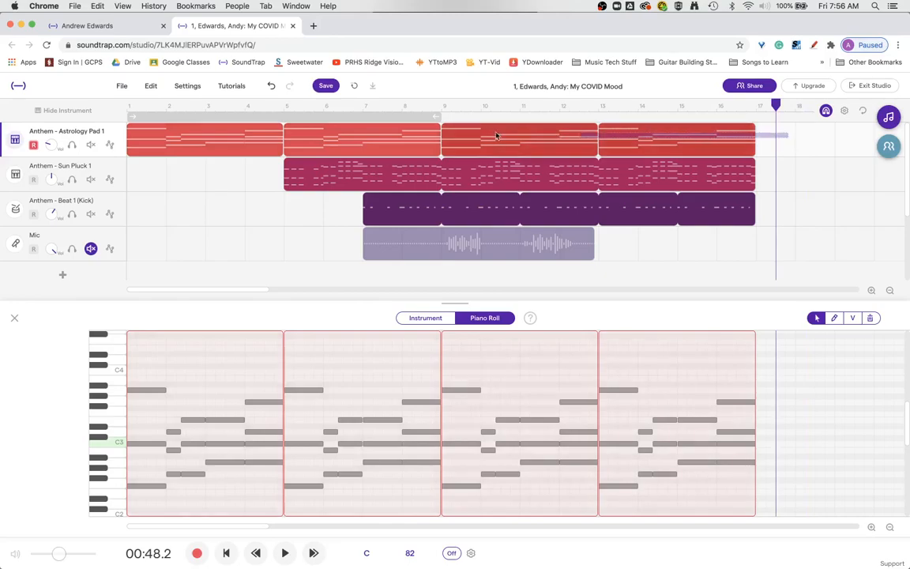
# Select all four Astrology Pad regions and choose Merge regions
pyautogui.click(182, 134)
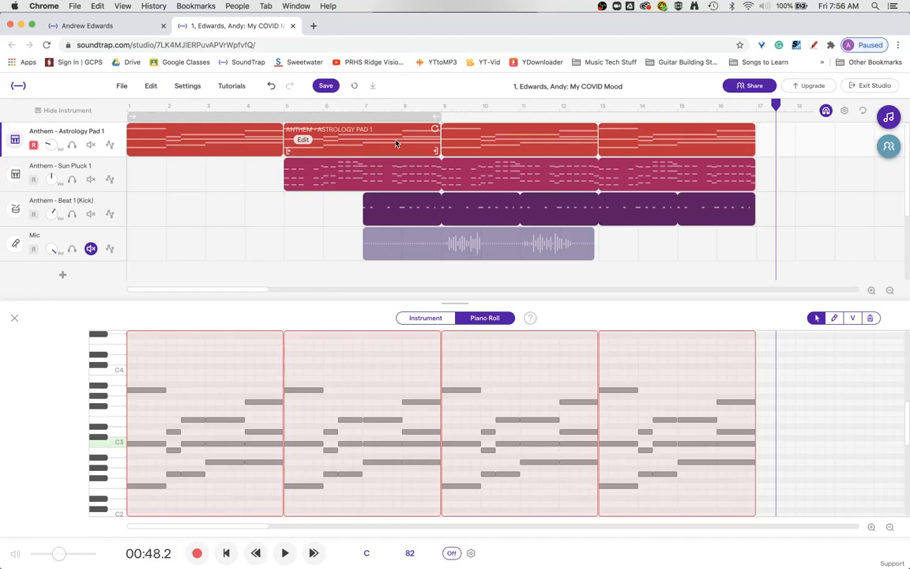
pyautogui.rightClick(395, 144)
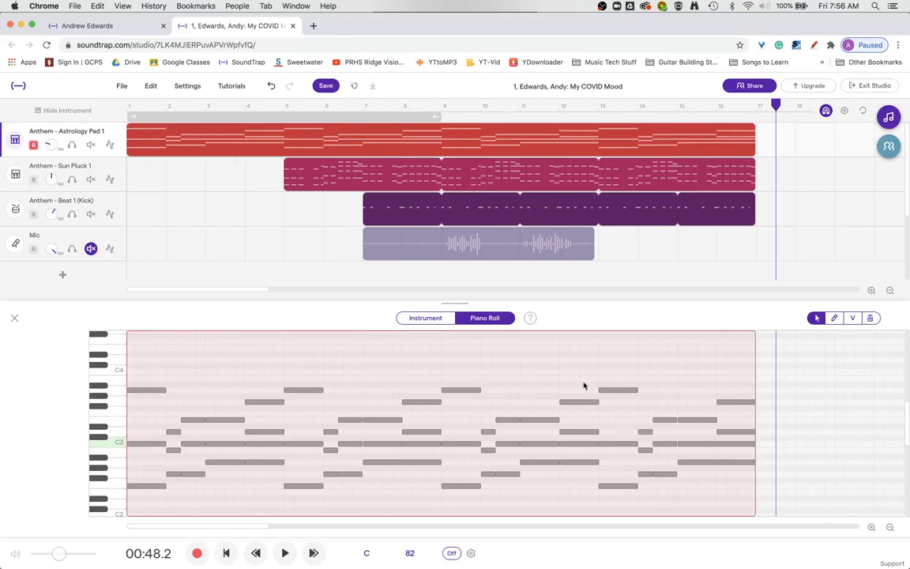
pyautogui.moveTo(458, 394)
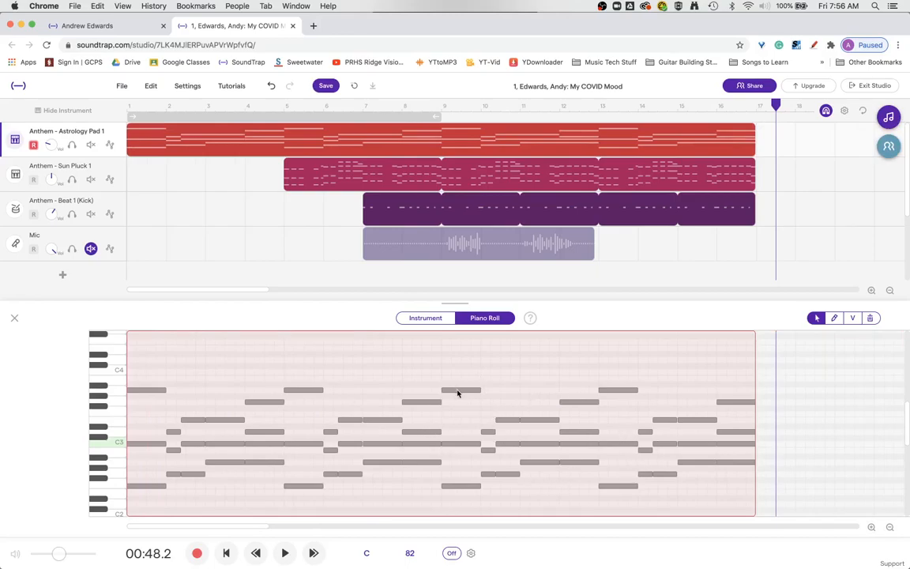
pyautogui.click(461, 348)
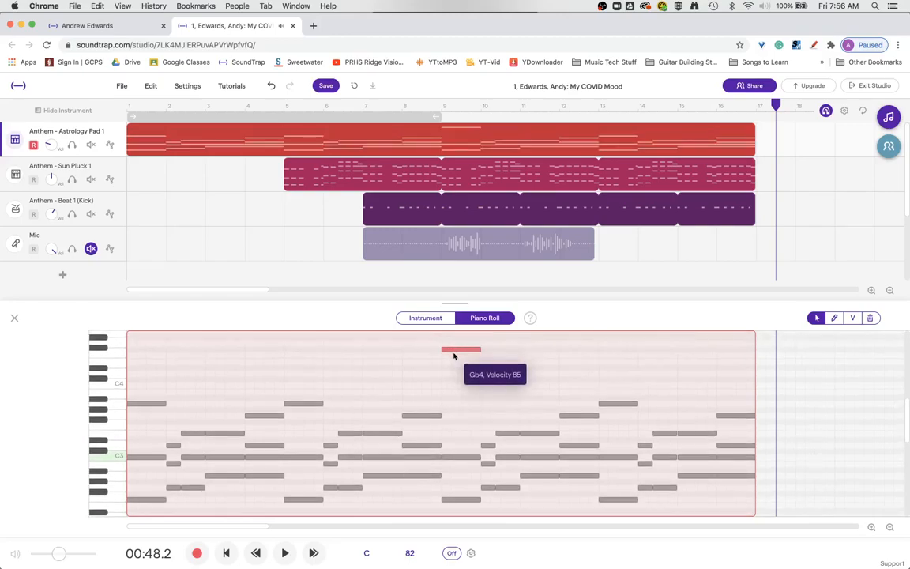
pyautogui.moveTo(460, 349); pyautogui.dragTo(470, 410)
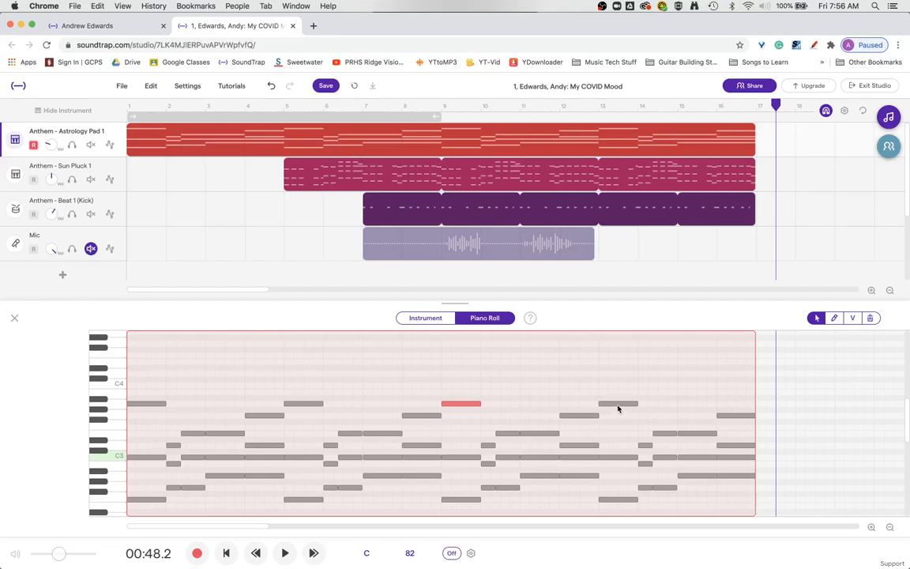
pyautogui.moveTo(462, 435)
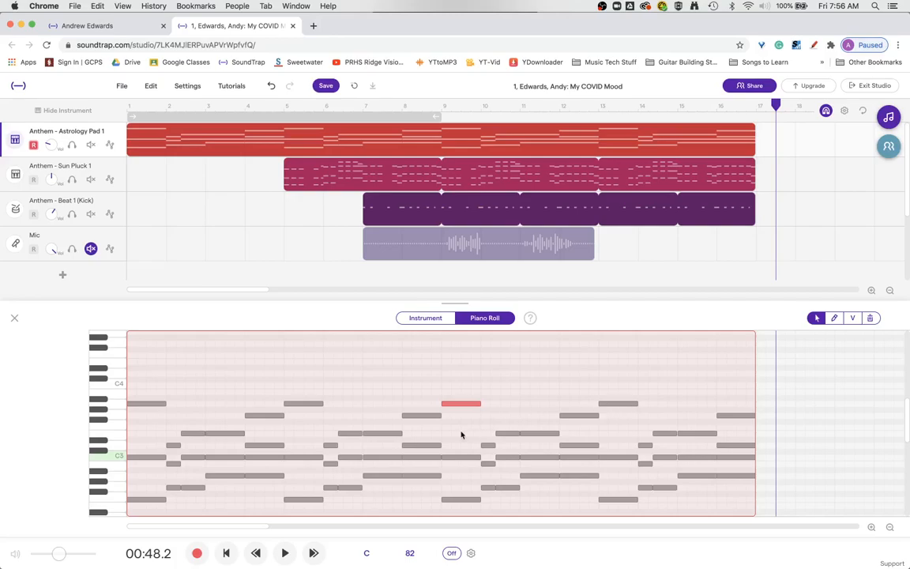
pyautogui.moveTo(387, 426)
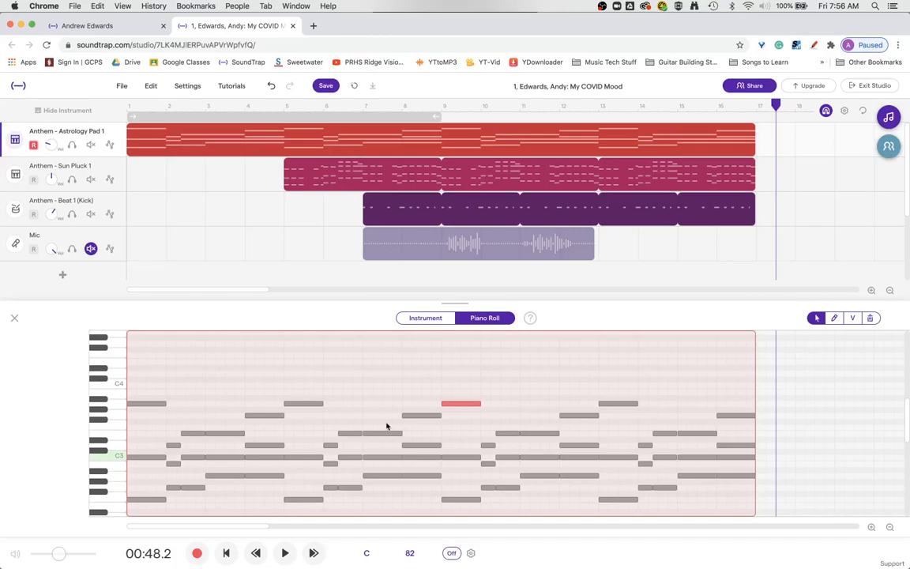
pyautogui.moveTo(386, 427)
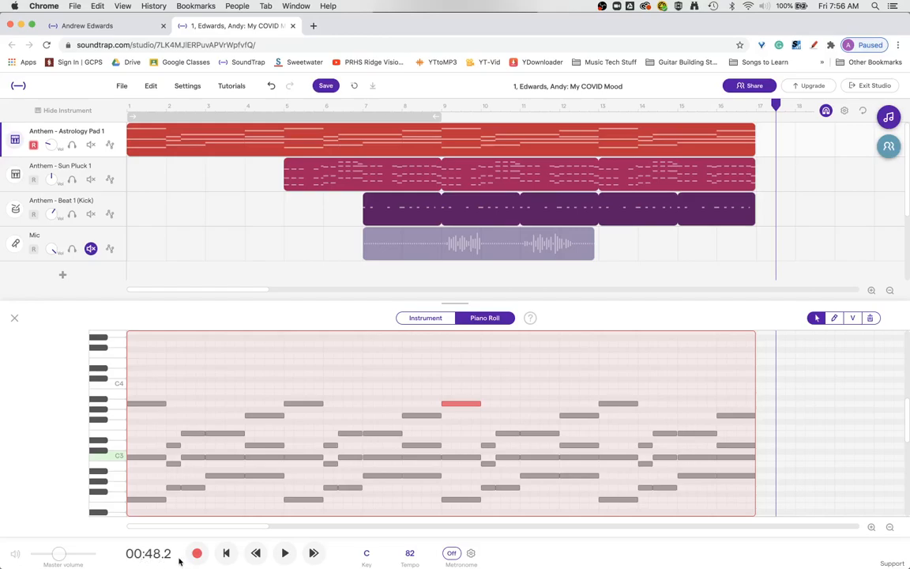
pyautogui.moveTo(603, 537)
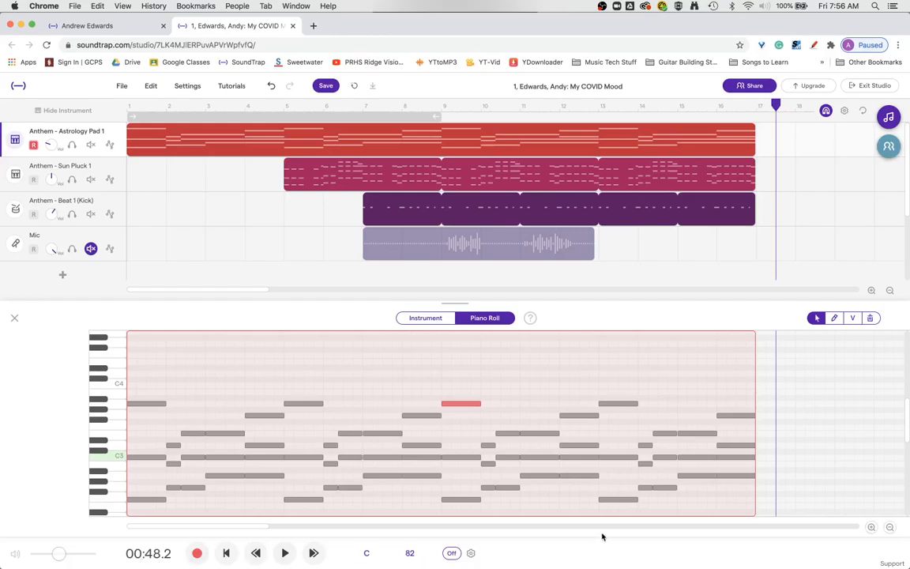